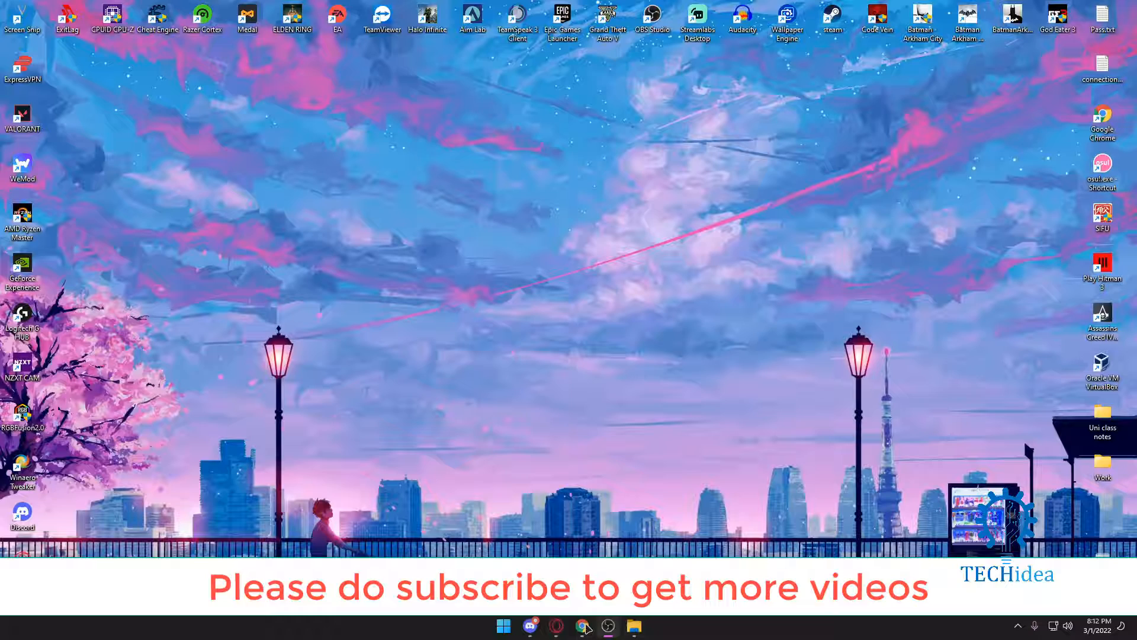
Launch Microsoft Store by searching 'microsoft Store' from the Start menu
click(503, 626)
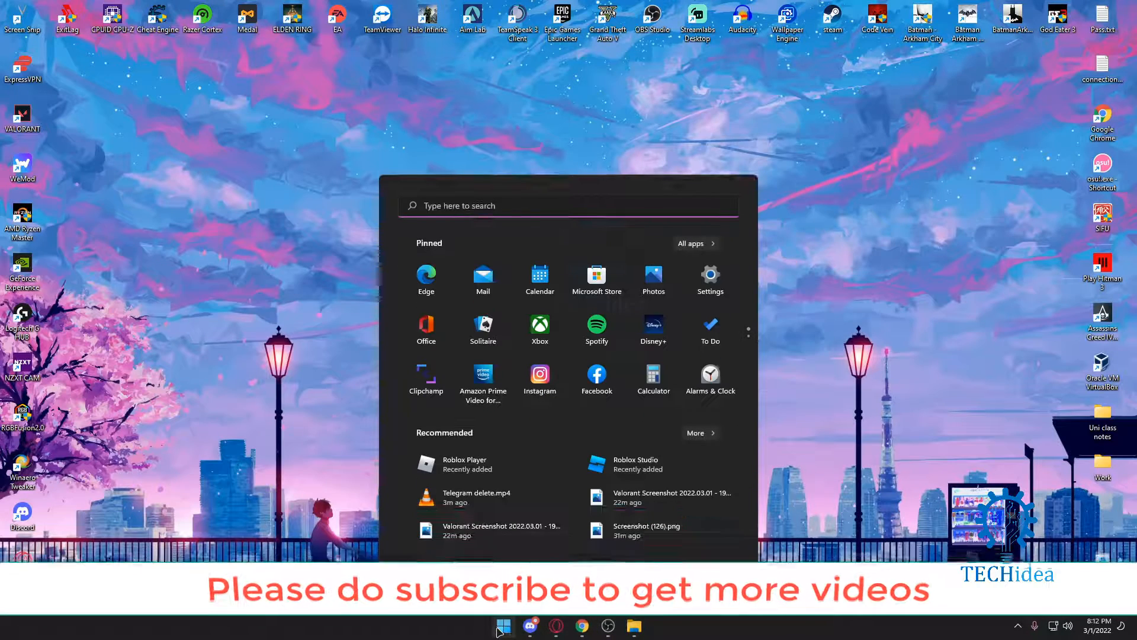
text(microsoft Store)
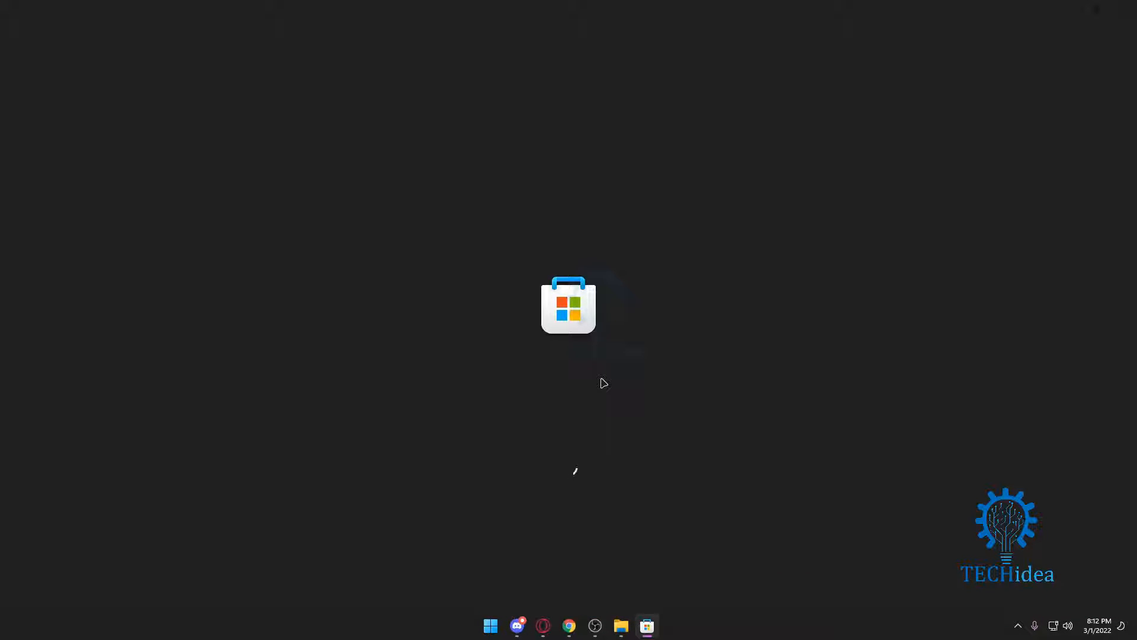
Search the Store for 'mess' to list Facebook's Messenger app first
click(646, 625)
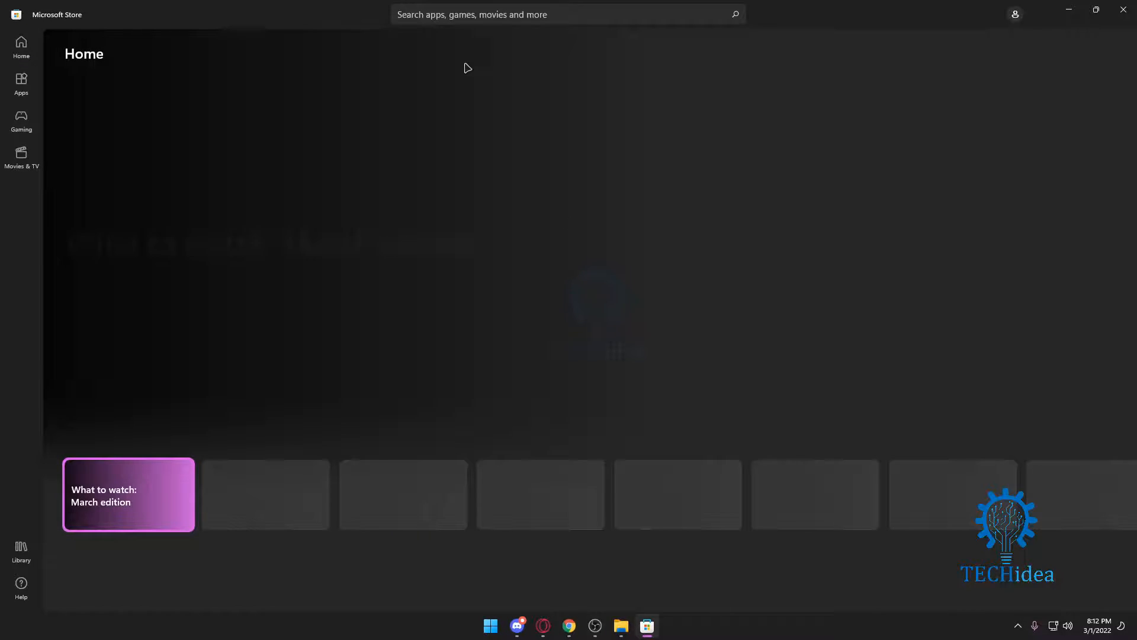
text(messenger)
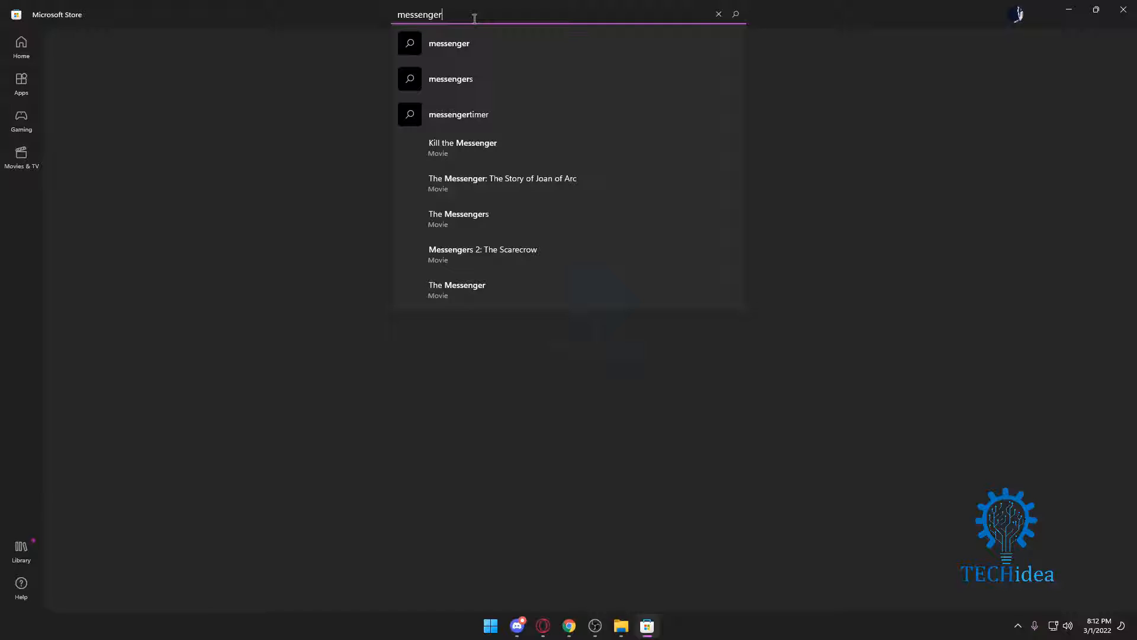
key(Enter)
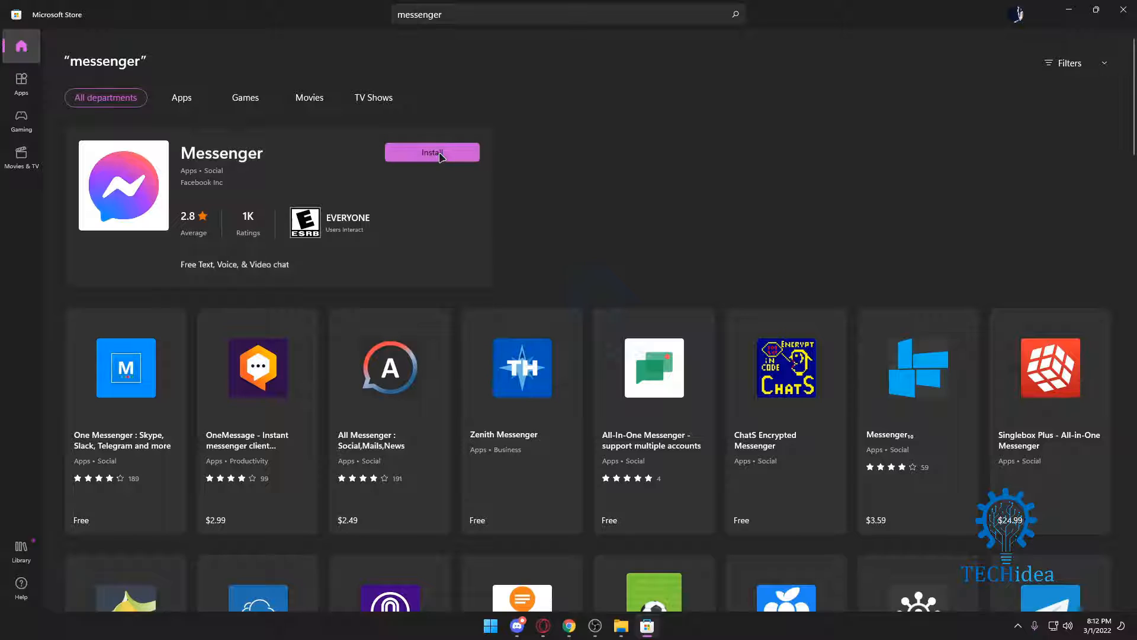
Install Messenger and open it to the 'Welcome to Messenger' sign-in window
click(432, 153)
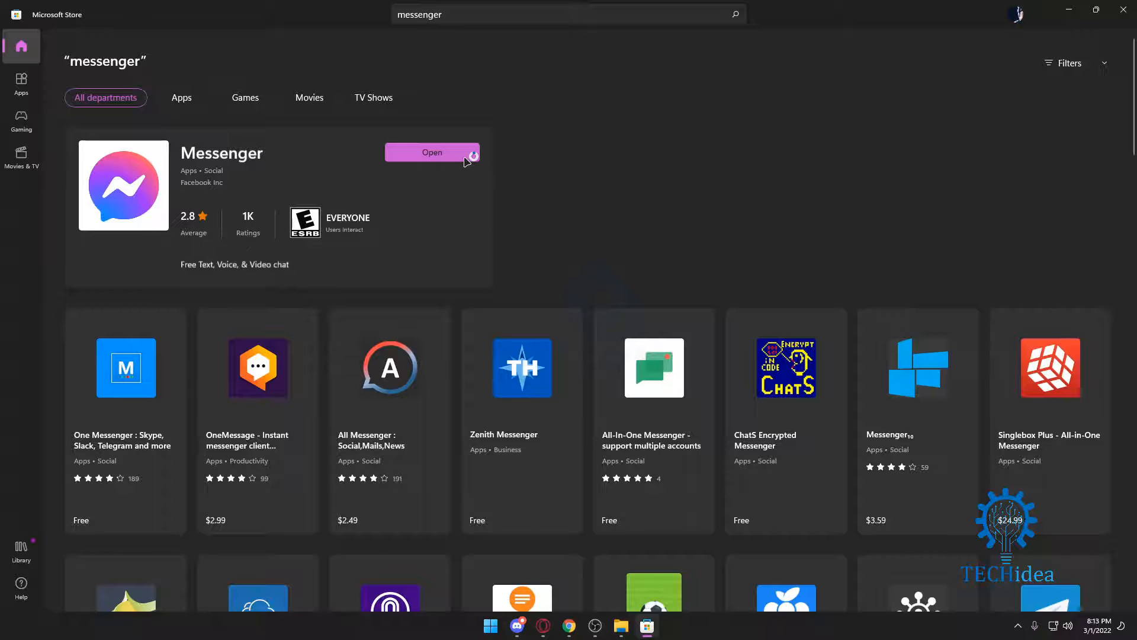
click(432, 153)
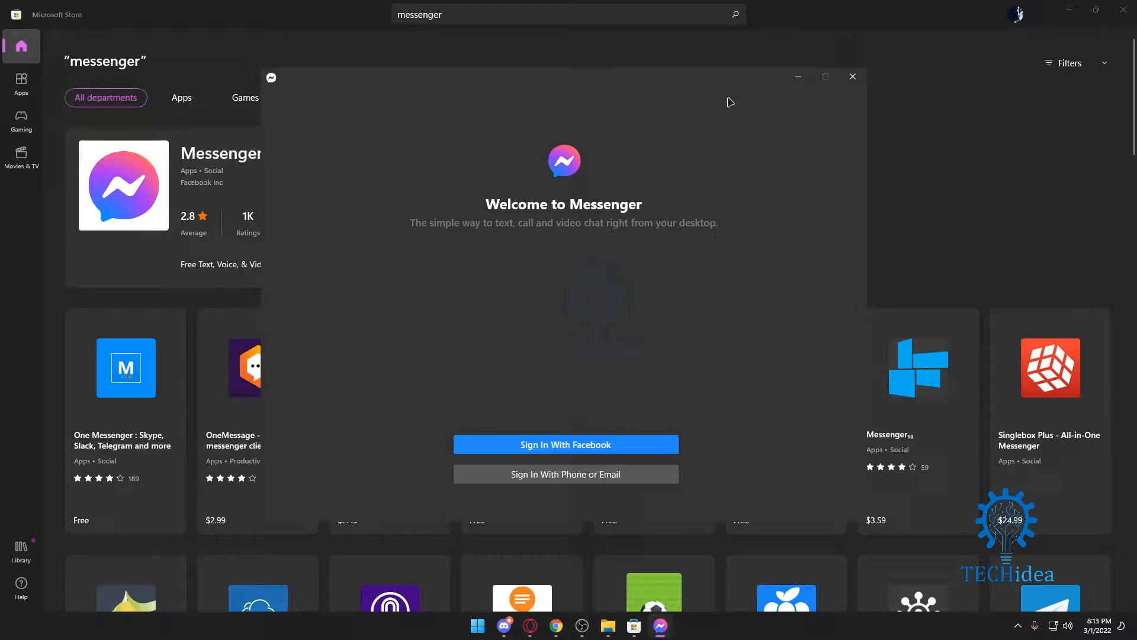